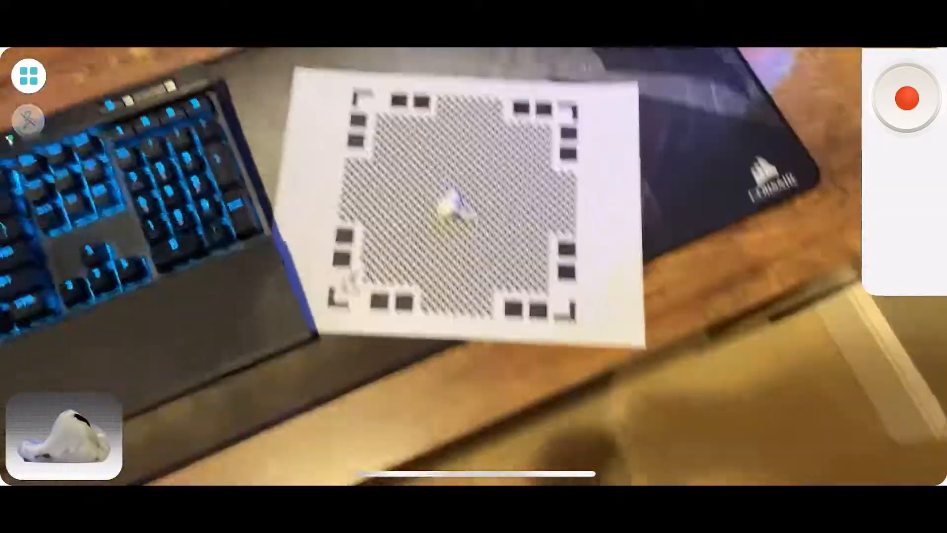
Stop capturing the AirPod scan and accept it into the editor
{"action": "left_click", "coordinate": [905, 97]}
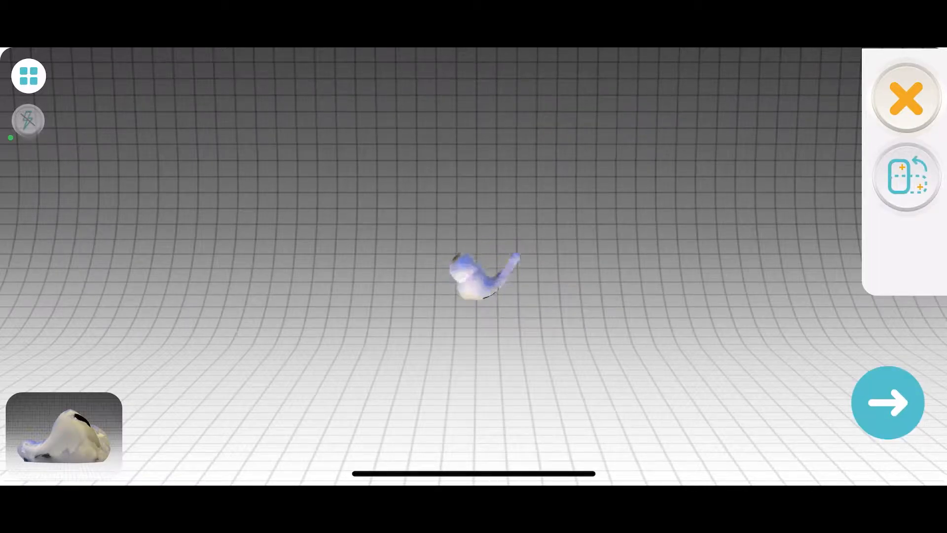
{"action": "left_click", "coordinate": [888, 403]}
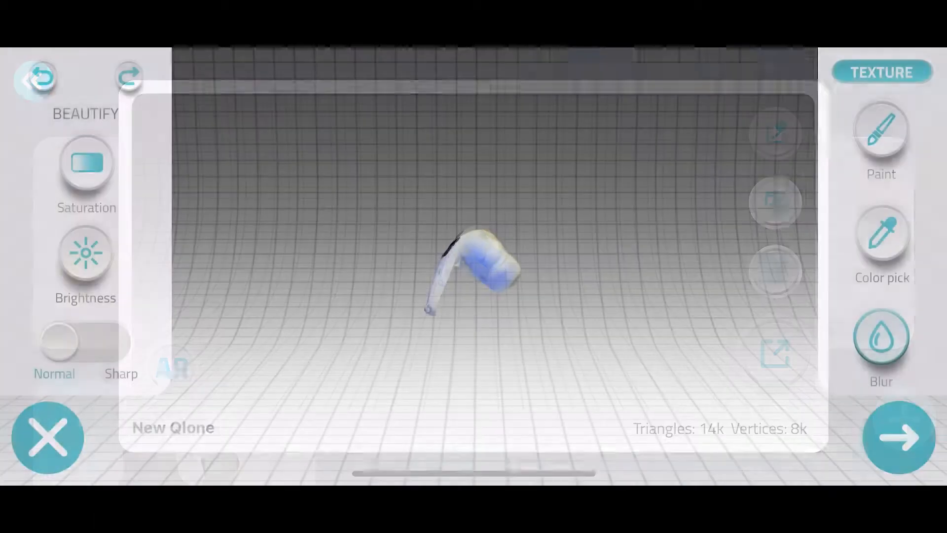
Show the earbud as a gray mesh with dimensions and bring up the sculpting tools near Clean
{"action": "left_click", "coordinate": [899, 437]}
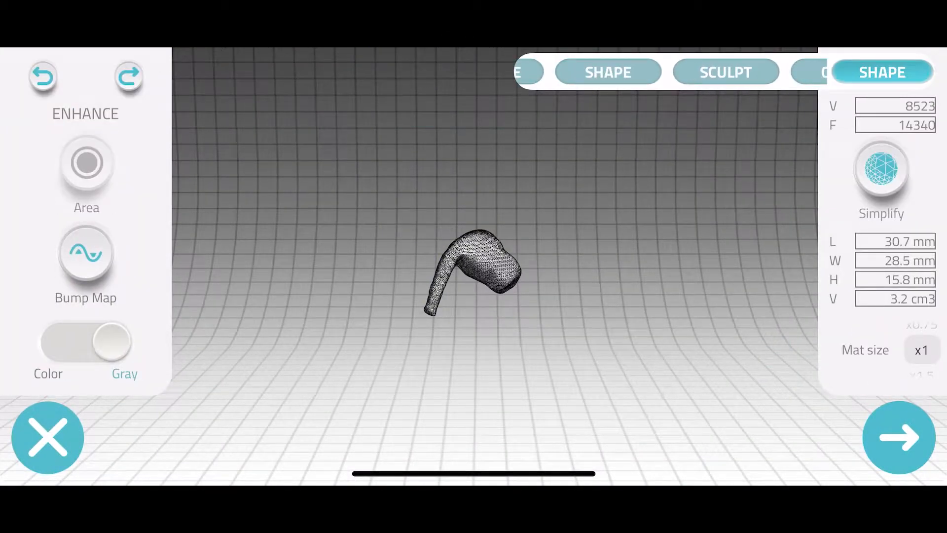
{"action": "left_click", "coordinate": [725, 72]}
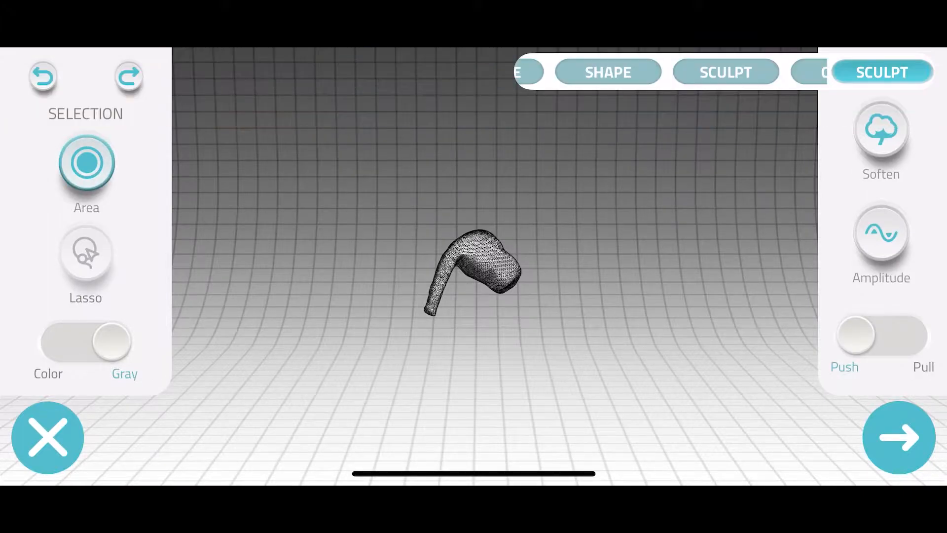
{"action": "scroll", "scroll_direction": "left", "scroll_amount": 3}
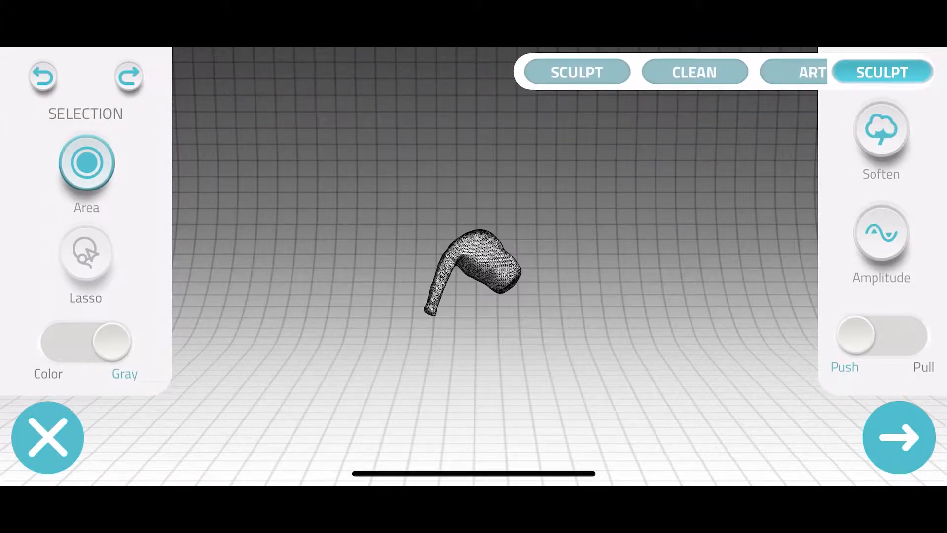
{"action": "scroll", "scroll_direction": "left", "scroll_amount": 3}
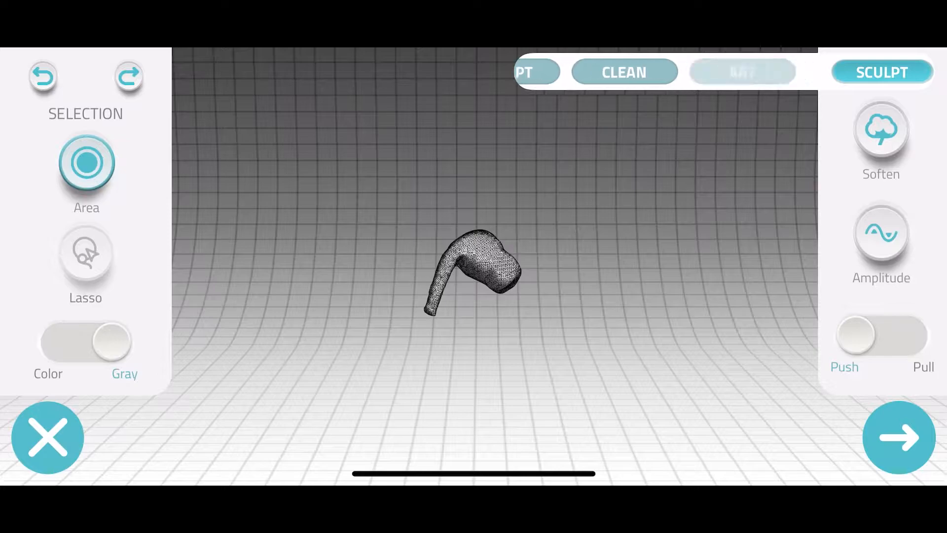
Set sculpting to Pull, try a pull on the mesh, undo it, and adjust the Soften strength
{"action": "left_click", "coordinate": [881, 128]}
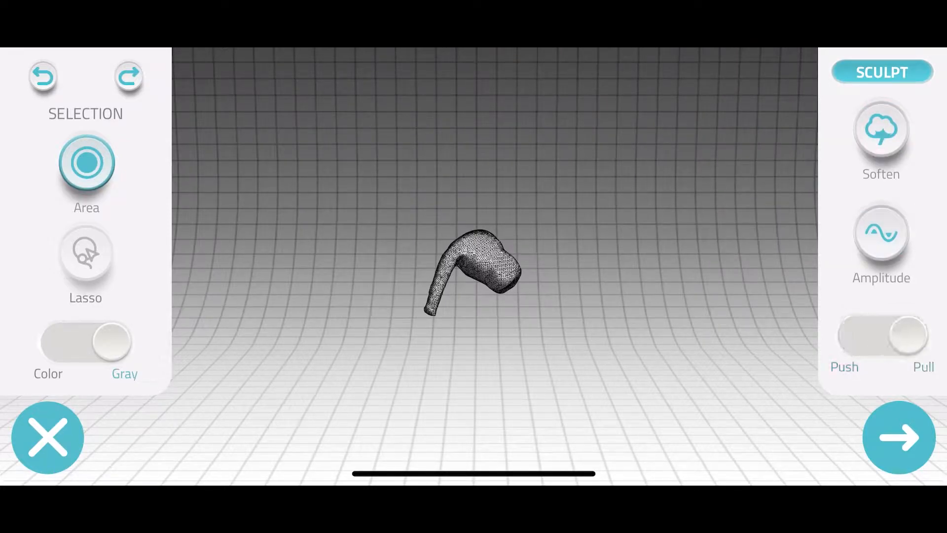
{"action": "left_click", "coordinate": [43, 76]}
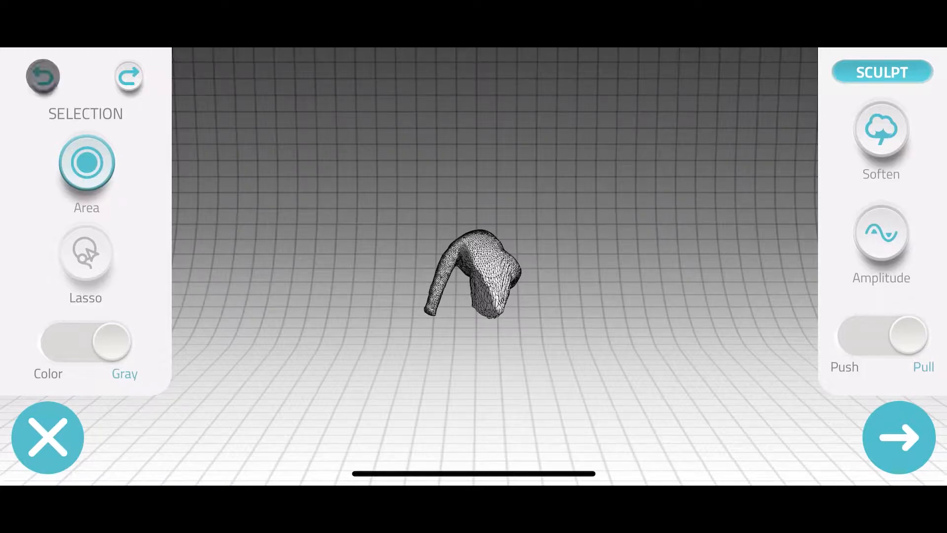
{"action": "left_click", "coordinate": [880, 130]}
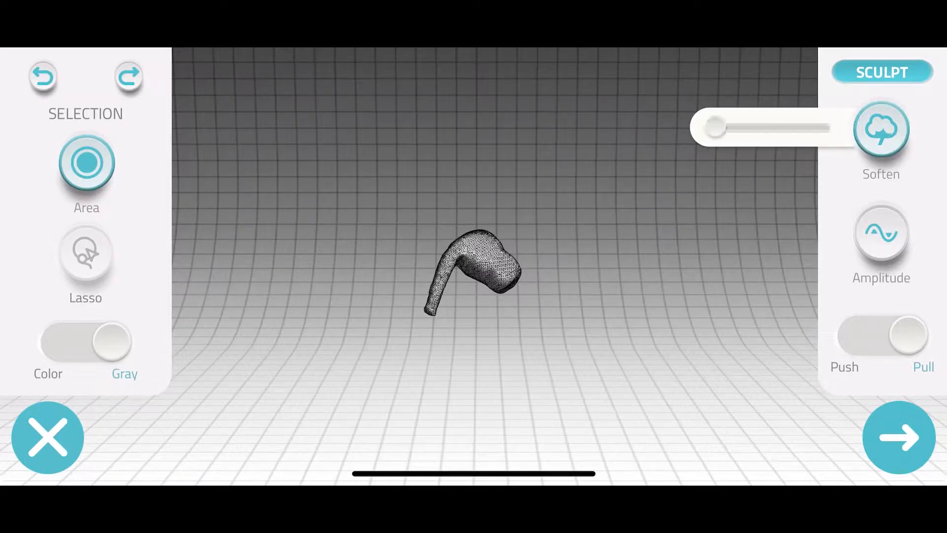
{"action": "left_click", "coordinate": [881, 232]}
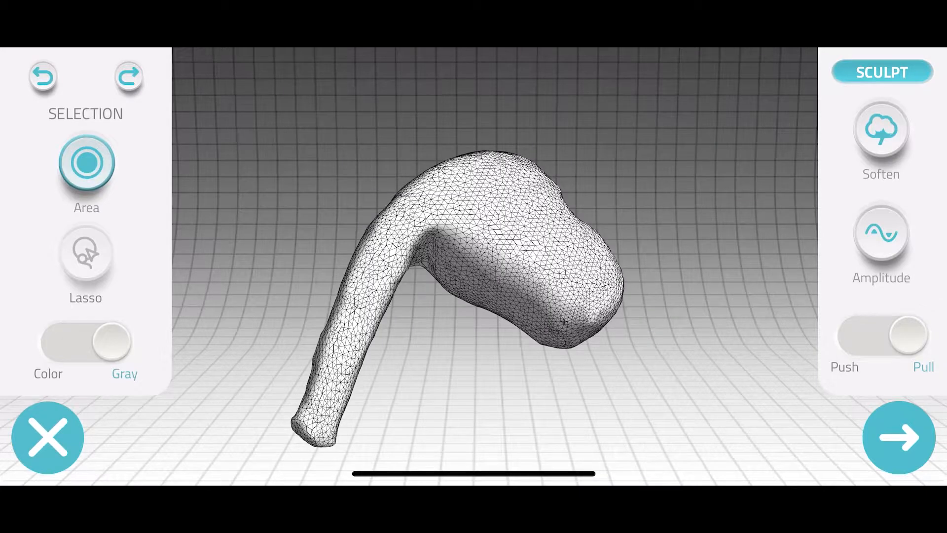
{"action": "left_click", "coordinate": [43, 77]}
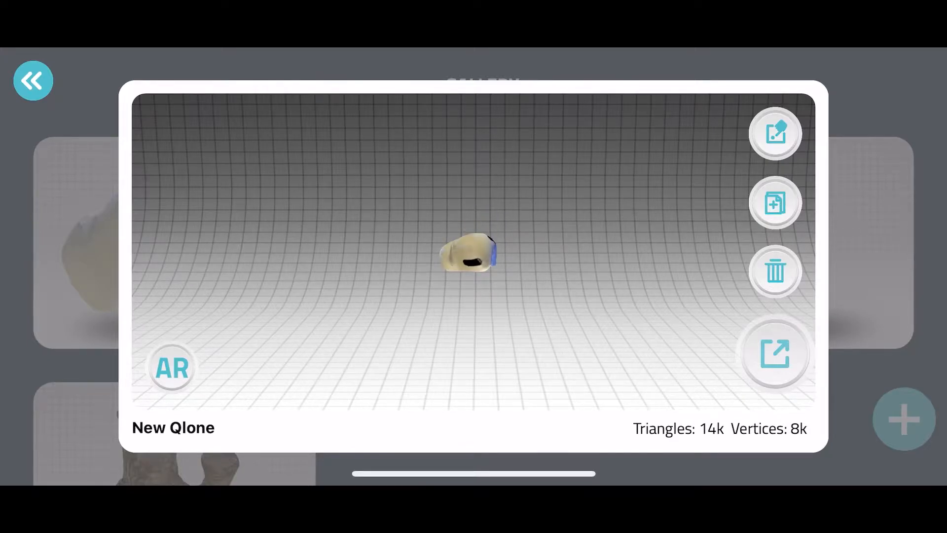
Export the New Qlone model from the gallery to Creality Slicer
{"action": "left_click", "coordinate": [775, 355]}
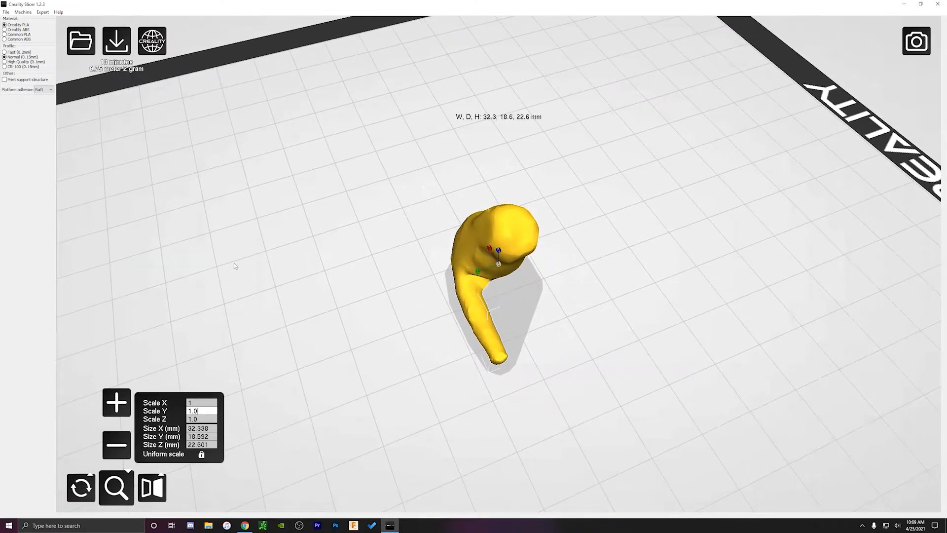
Deselect the model, try the High Quality profile, then return to Normal (about 18 min, 2 g)
{"action": "left_click", "coordinate": [235, 266]}
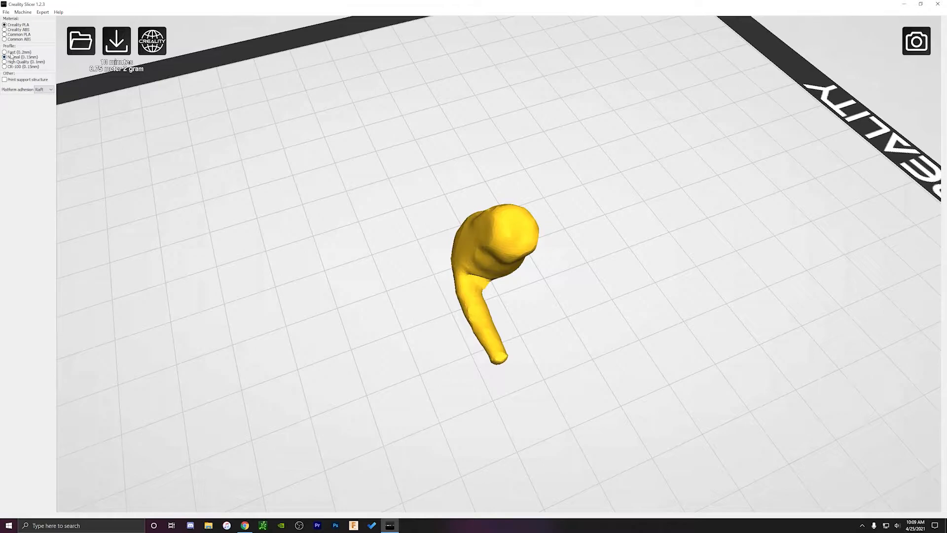
{"action": "left_click", "coordinate": [5, 57]}
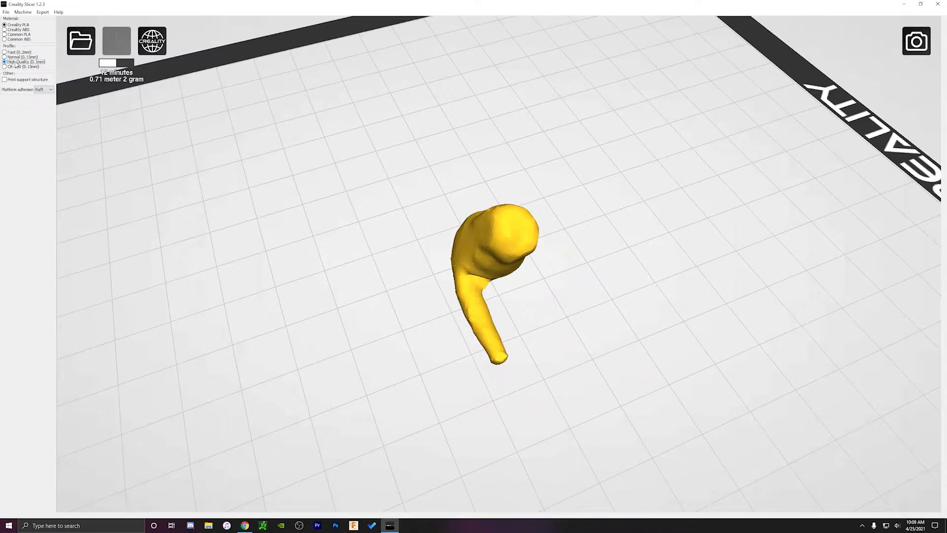
{"action": "left_click", "coordinate": [5, 57]}
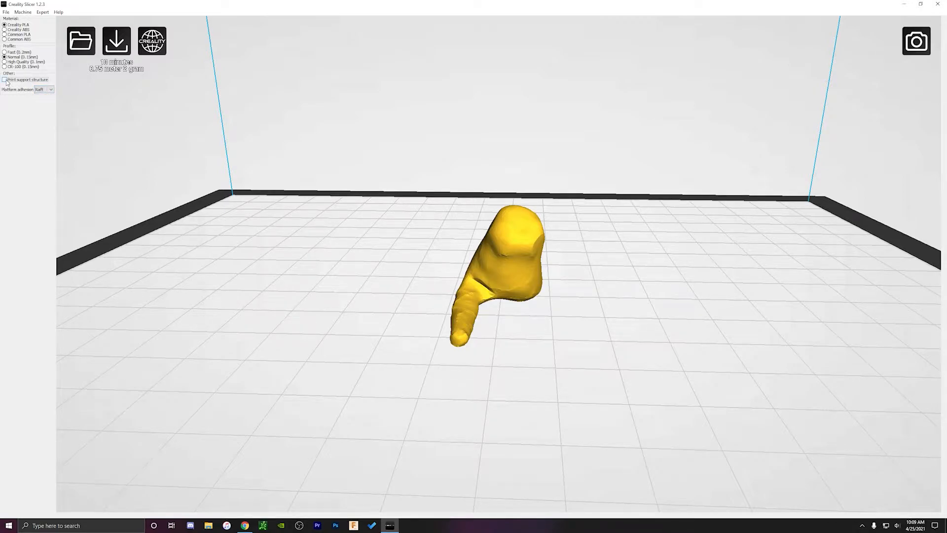
Enable support structures and switch the preview to the Layers view
{"action": "left_click", "coordinate": [5, 79]}
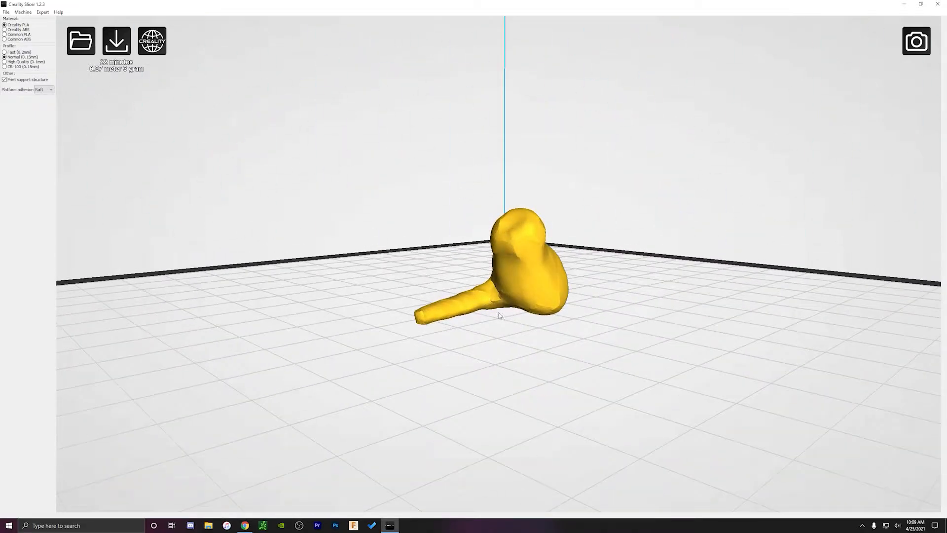
{"action": "mouse_move", "coordinate": [916, 41]}
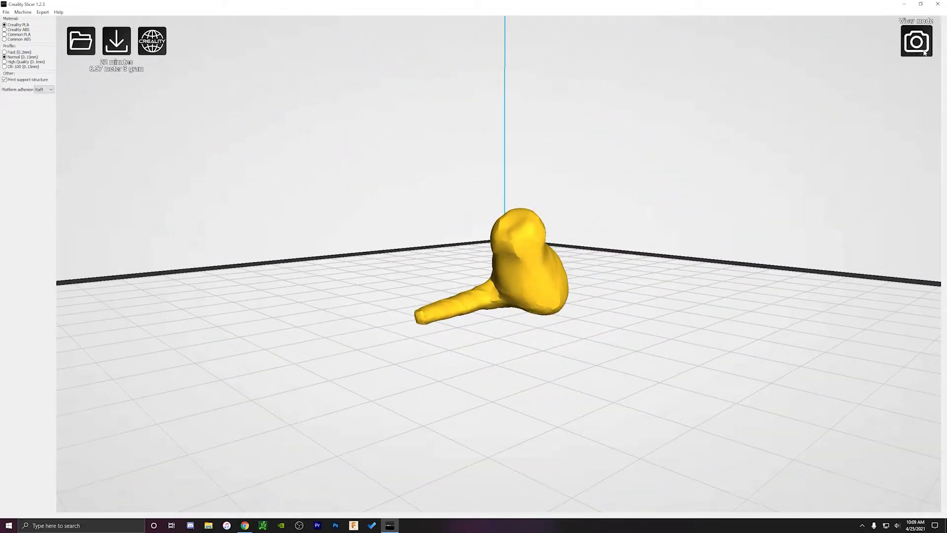
{"action": "left_click", "coordinate": [916, 41]}
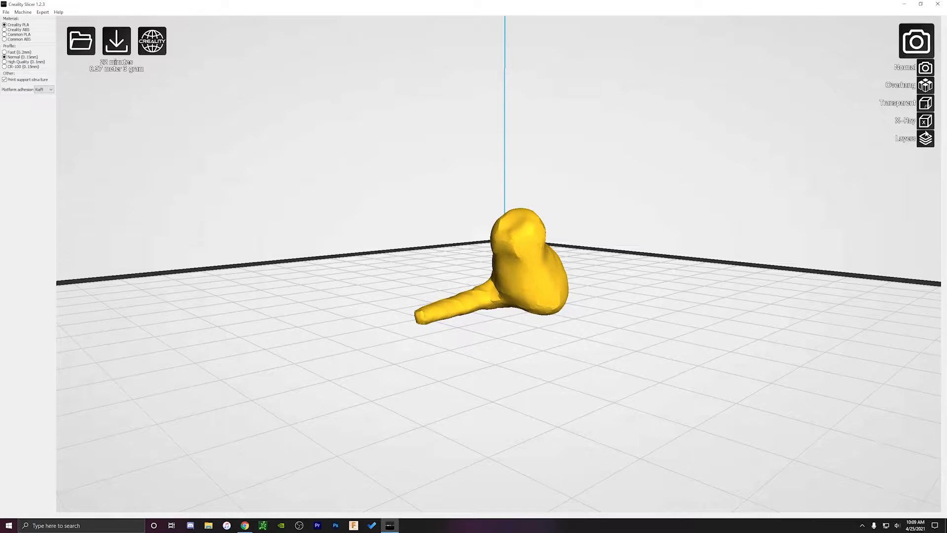
{"action": "left_click", "coordinate": [925, 138]}
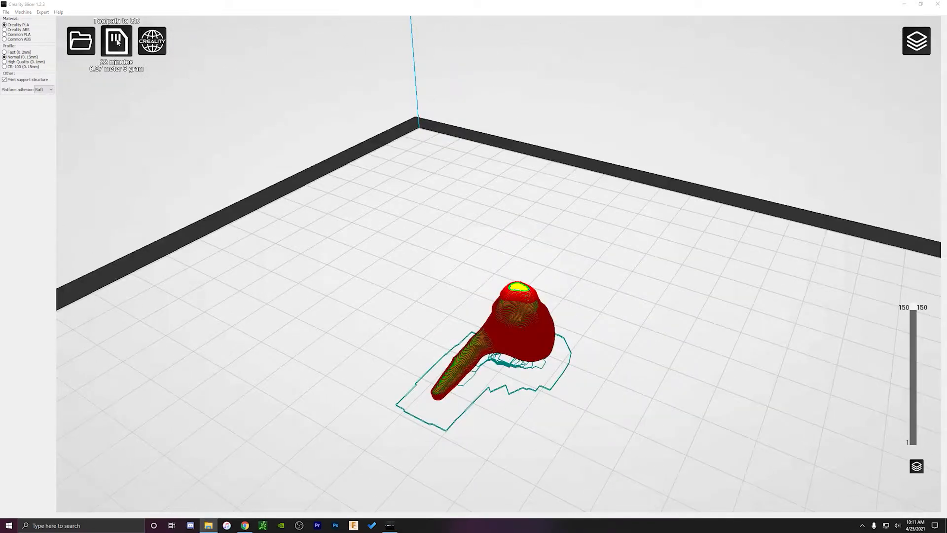
Save the sliced toolpath as New Qlone.gcode
{"action": "left_click", "coordinate": [116, 41]}
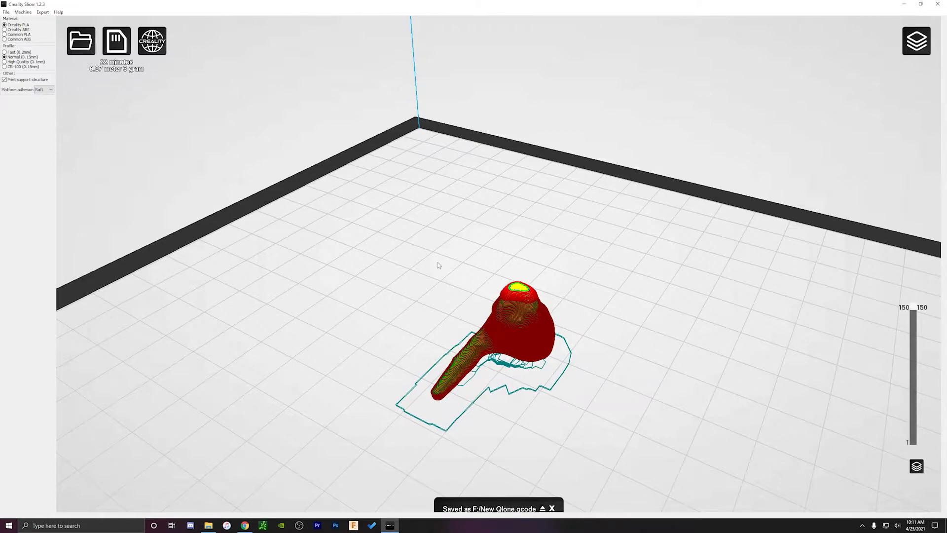